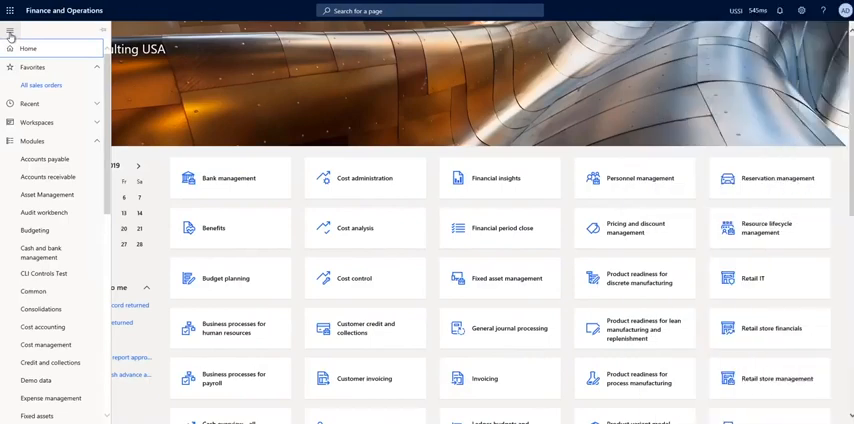
# Step: Go to Modules > Revenue recognition and show the All sales orders list
pyautogui.scroll(-3)
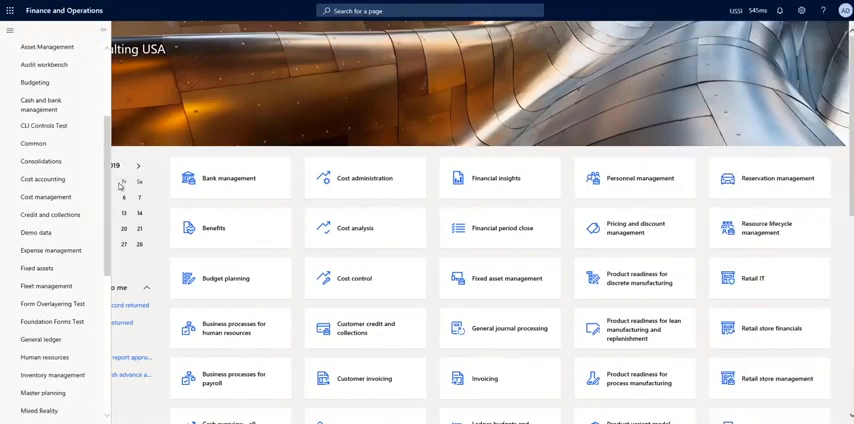
pyautogui.scroll(-3)
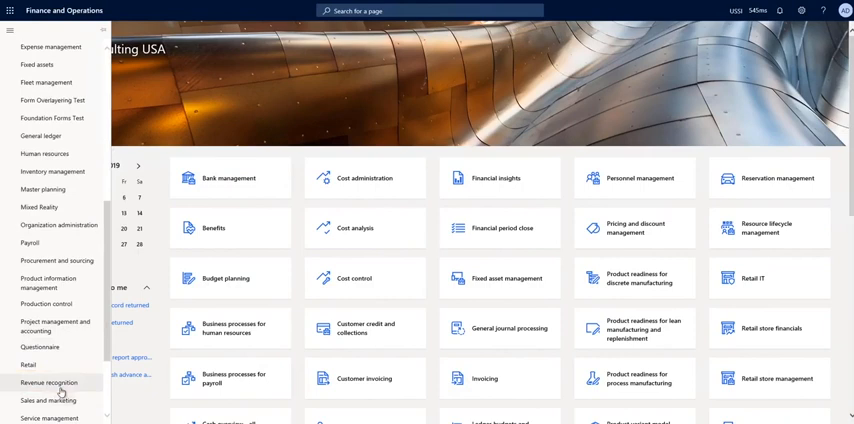
pyautogui.click(52, 382)
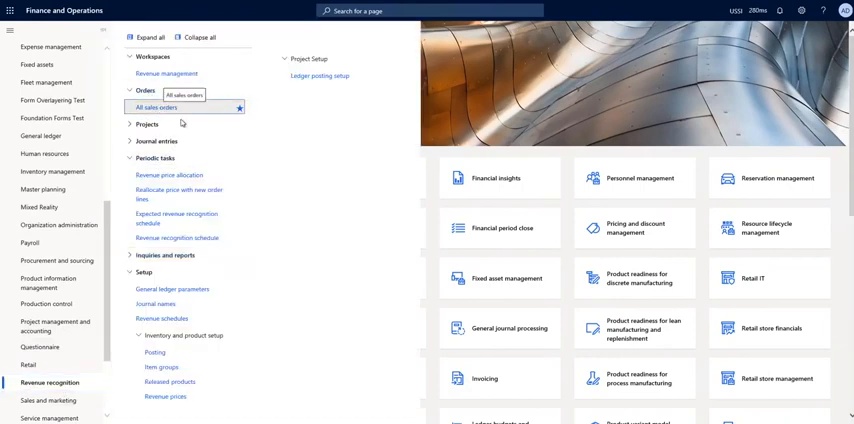
pyautogui.click(160, 108)
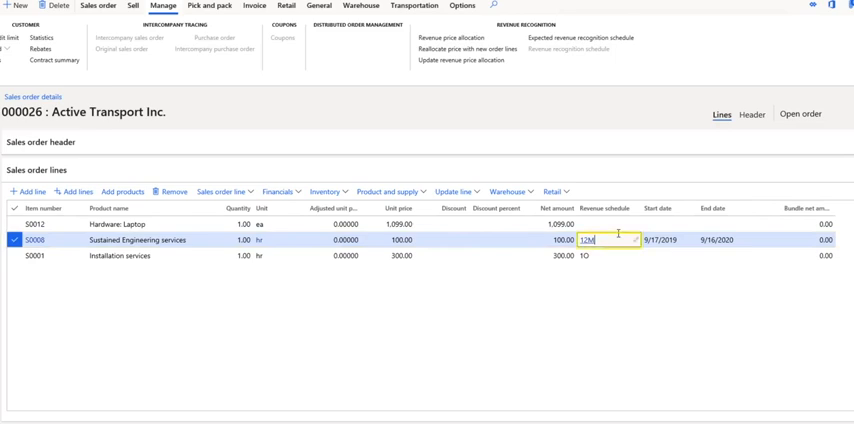
pyautogui.moveTo(600, 240)
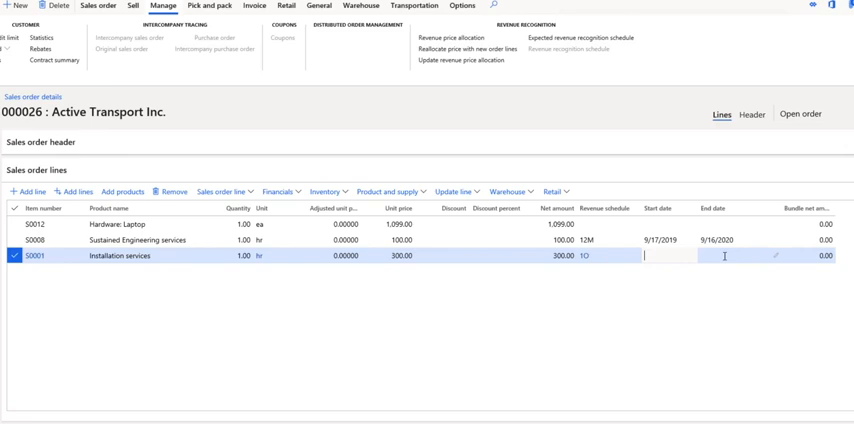
pyautogui.moveTo(372, 74)
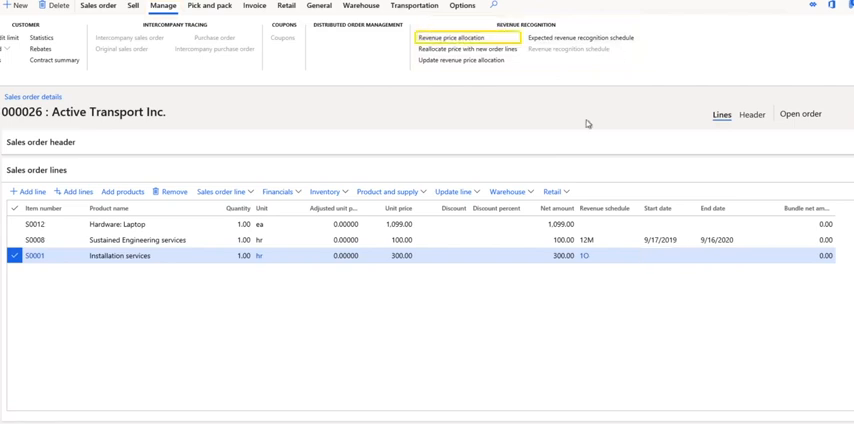
# Step: View the revenue price allocation for the order's Essential and Nonessential lines
pyautogui.click(458, 36)
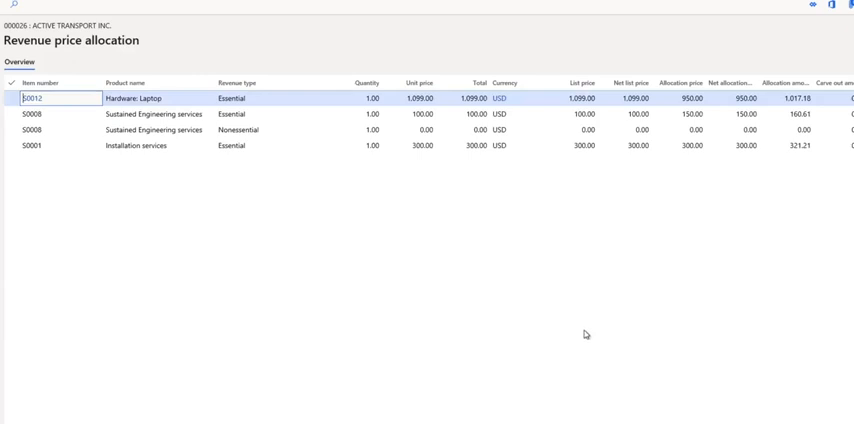
pyautogui.moveTo(430, 186)
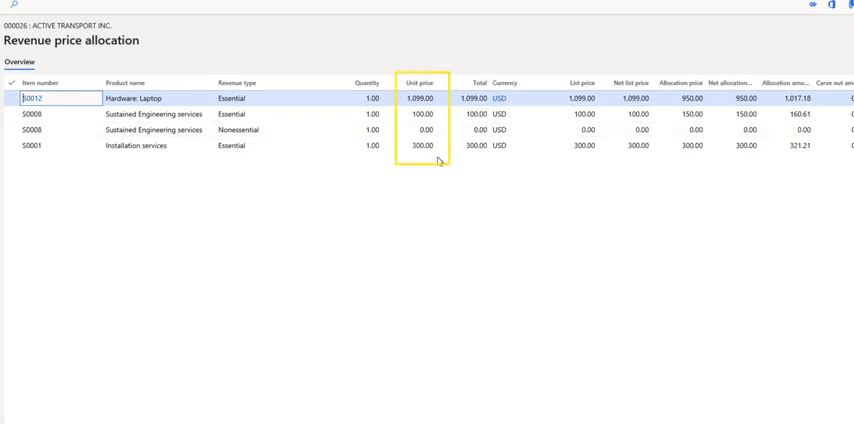
pyautogui.moveTo(476, 184)
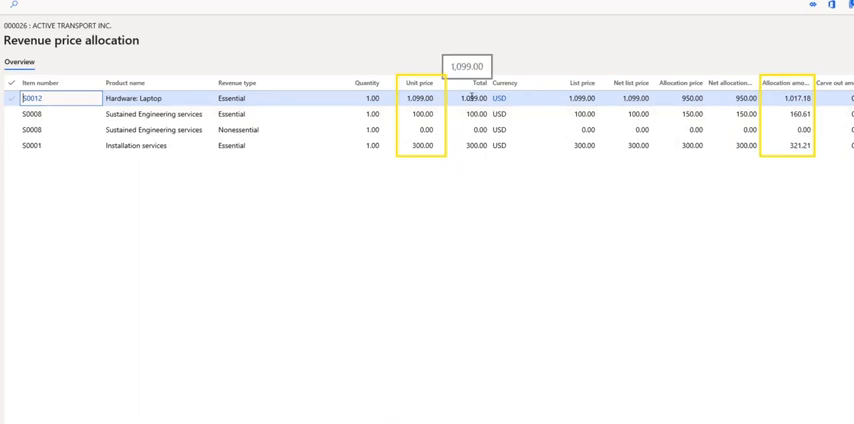
pyautogui.moveTo(470, 114)
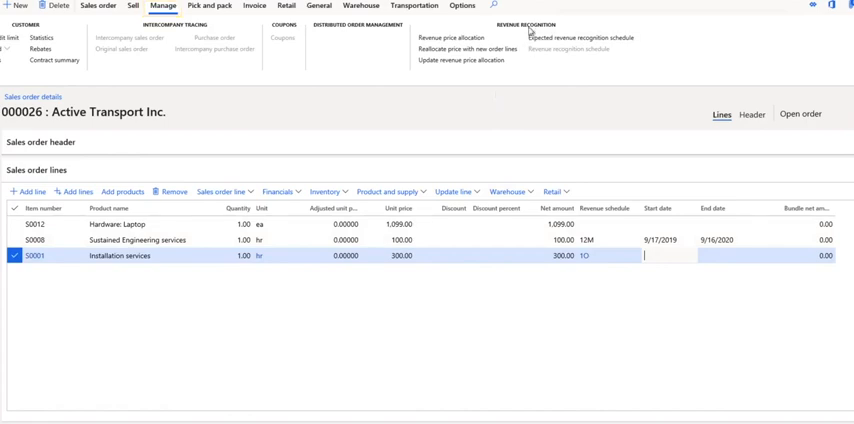
pyautogui.moveTo(664, 32)
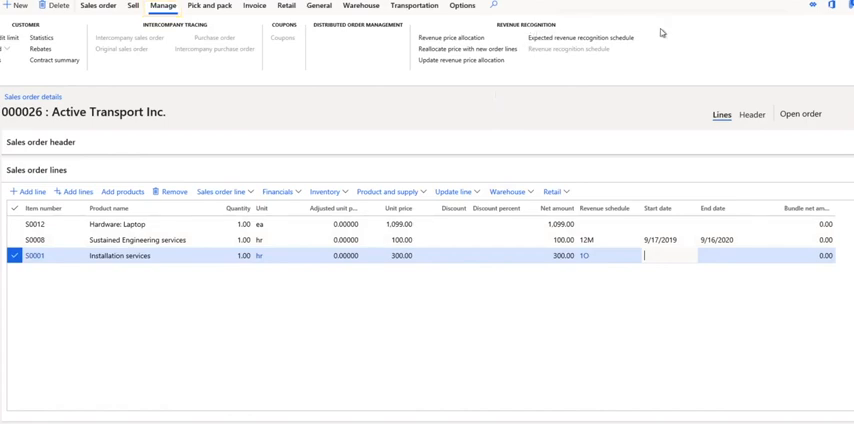
pyautogui.moveTo(582, 38)
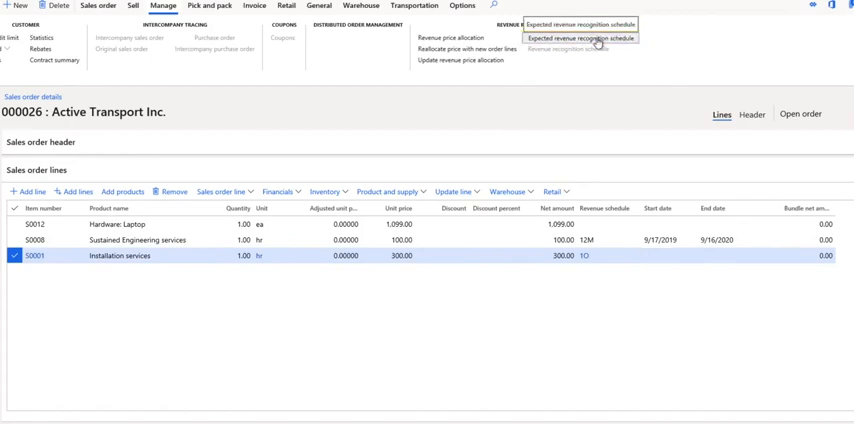
# Step: View the expected revenue recognition schedule for sales order 000026
pyautogui.click(578, 24)
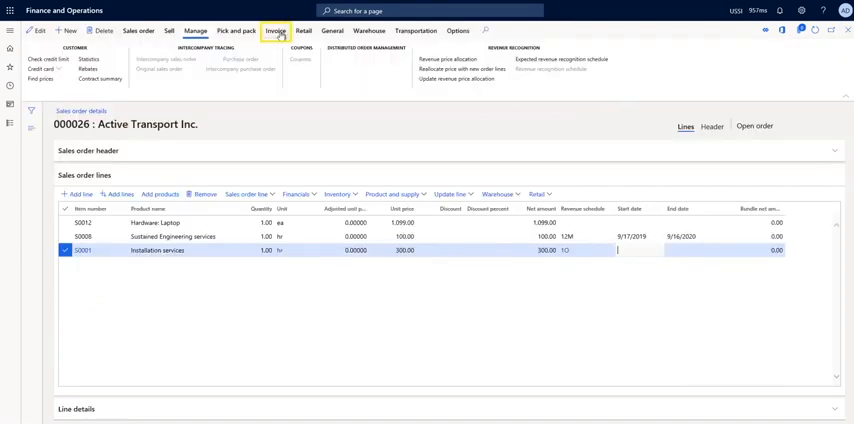
# Step: Generate and post the invoice for sales order 000026 so its status becomes Invoiced
pyautogui.click(268, 30)
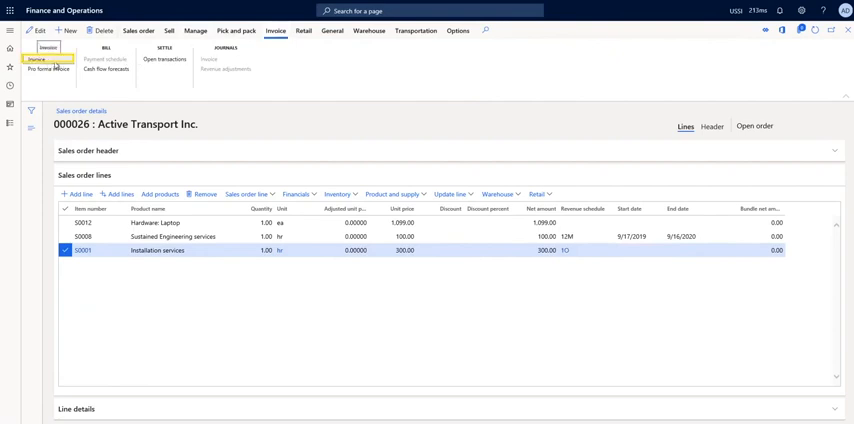
pyautogui.click(46, 58)
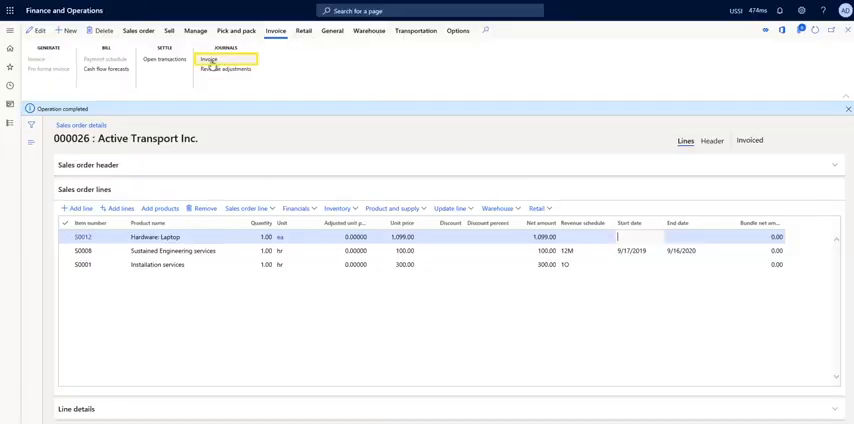
pyautogui.click(202, 60)
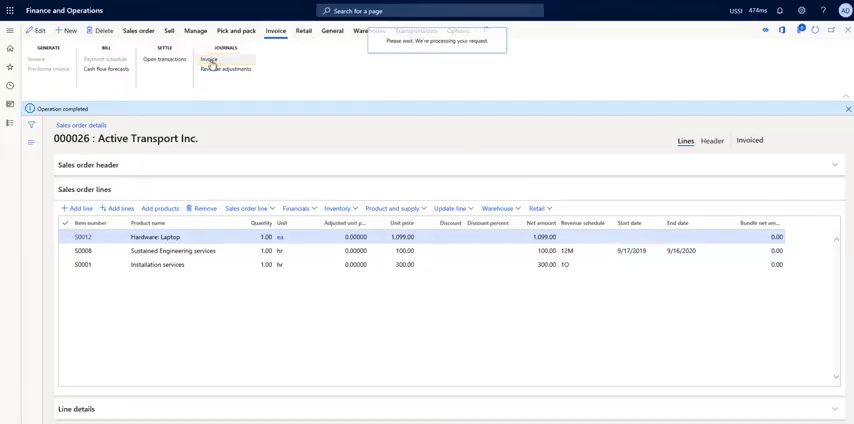
# Step: Review the invoice voucher's deferred revenue and product sales amounts, then close back to the order
pyautogui.click(202, 60)
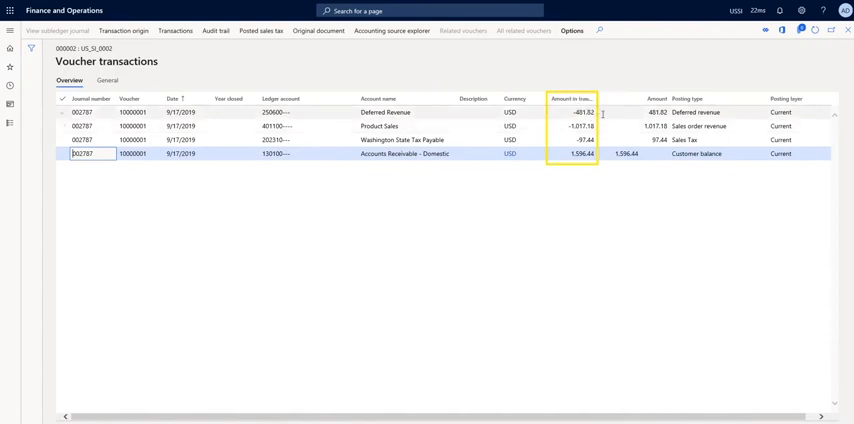
pyautogui.moveTo(580, 112)
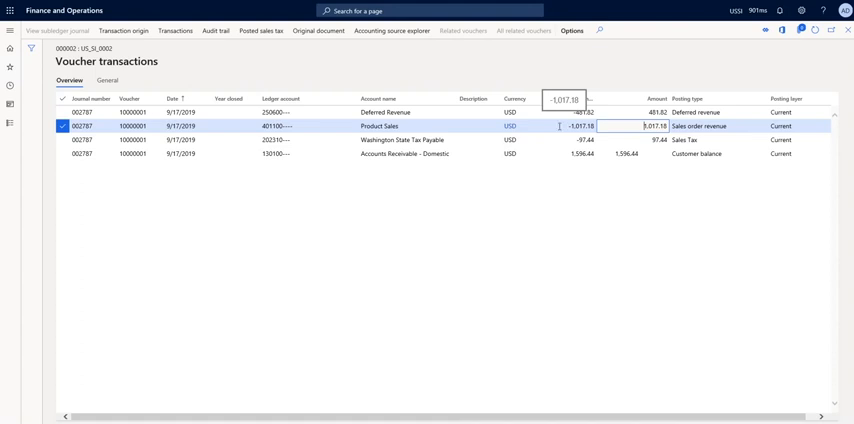
pyautogui.click(400, 112)
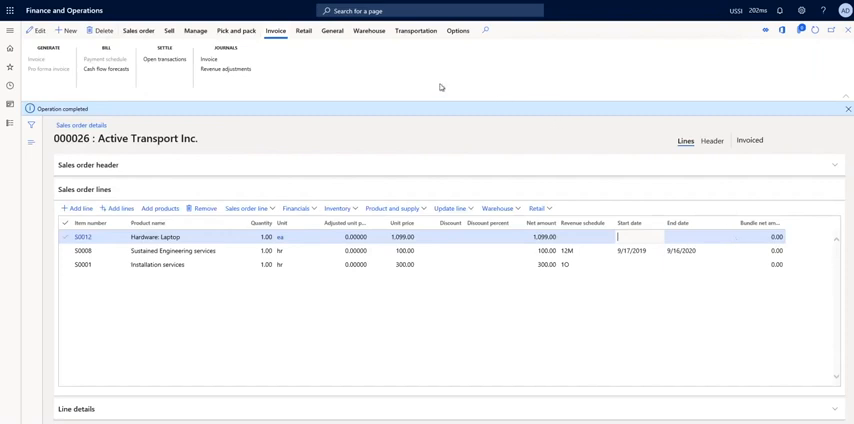
# Step: Show the revenue recognition schedule with monthly Sustained Engineering services lines for Active Transport Inc
pyautogui.click(184, 30)
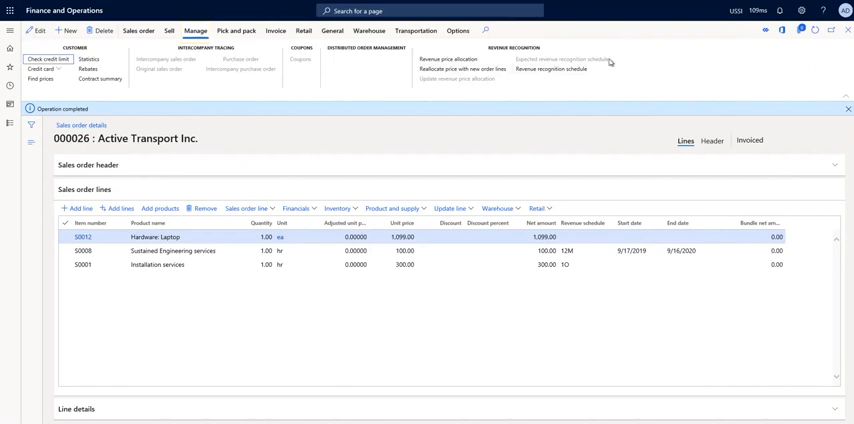
pyautogui.moveTo(564, 60)
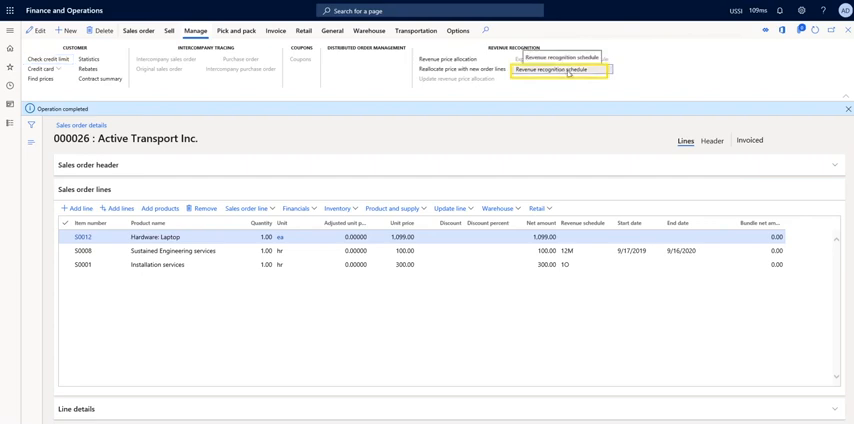
pyautogui.click(556, 68)
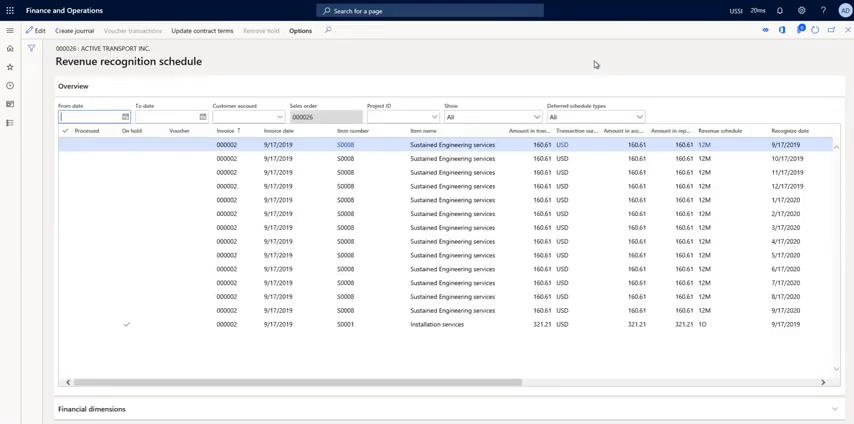